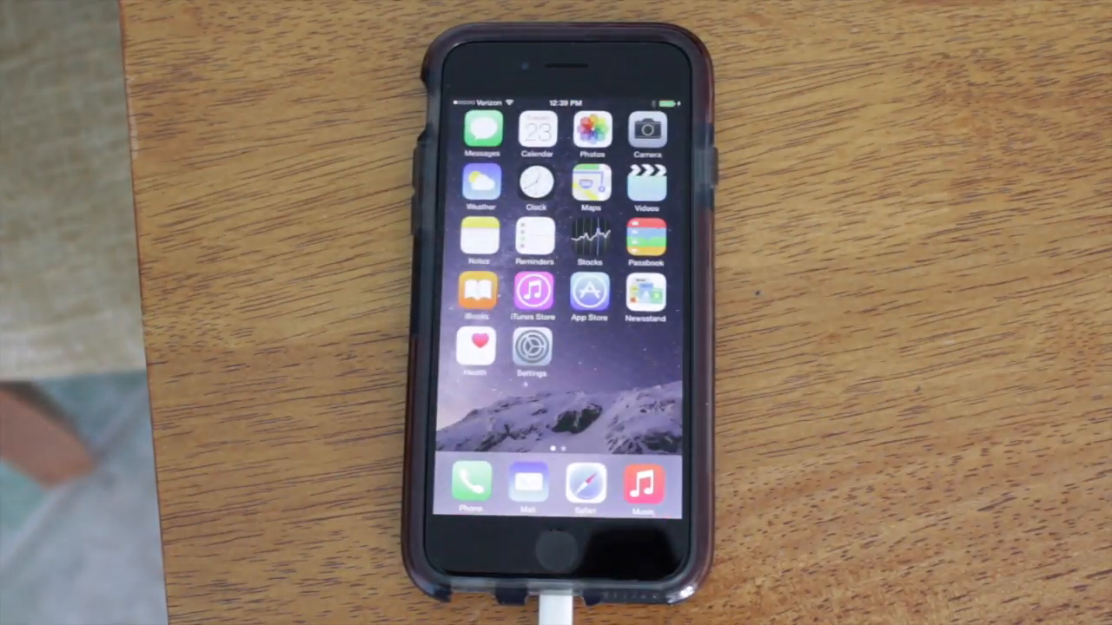
scroll(left, 3)
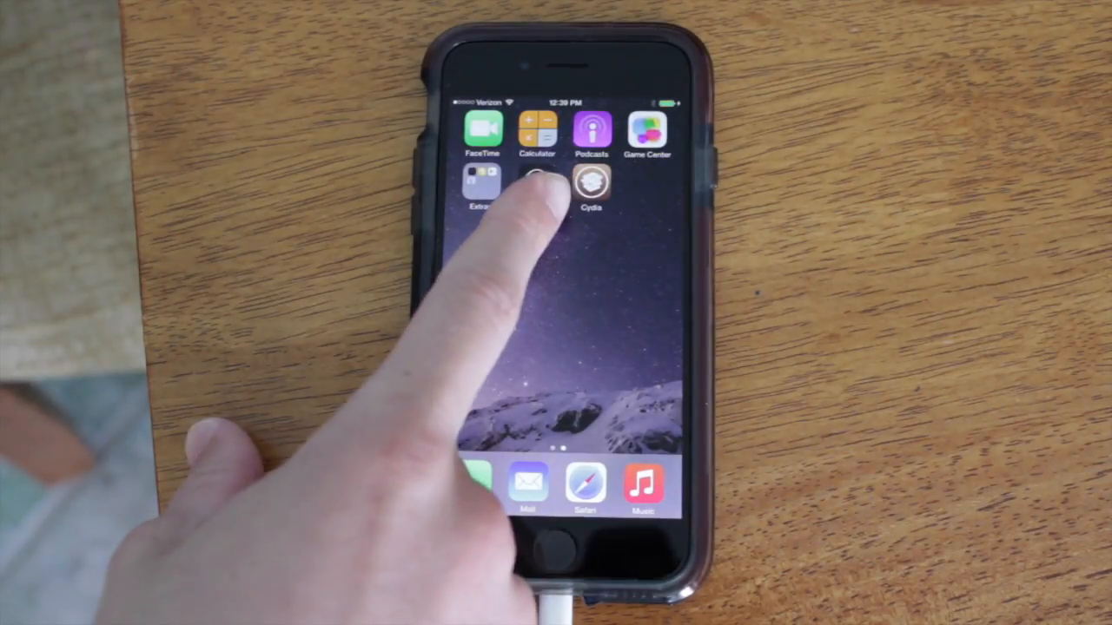